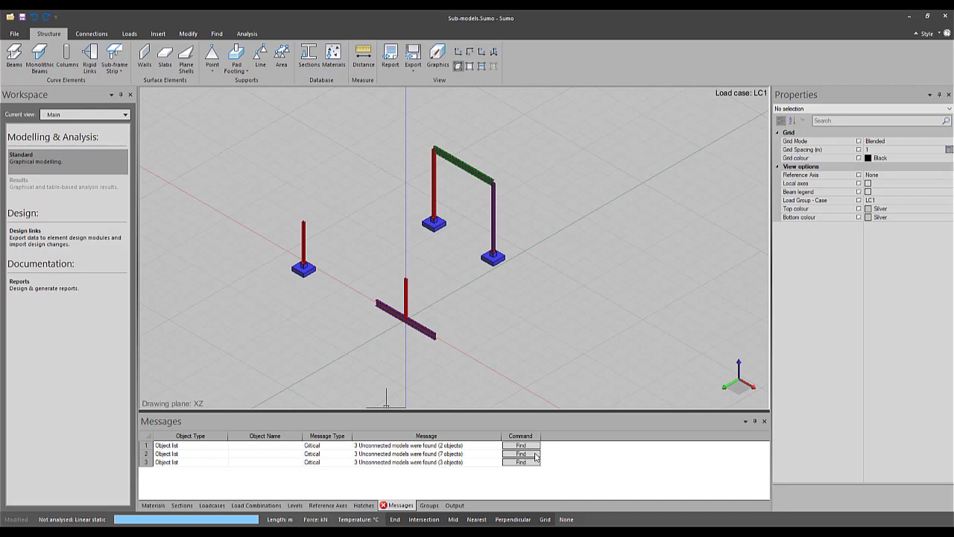
- Find the seven objects of the second 'Unconnected models were found' message
left_click(520, 453)
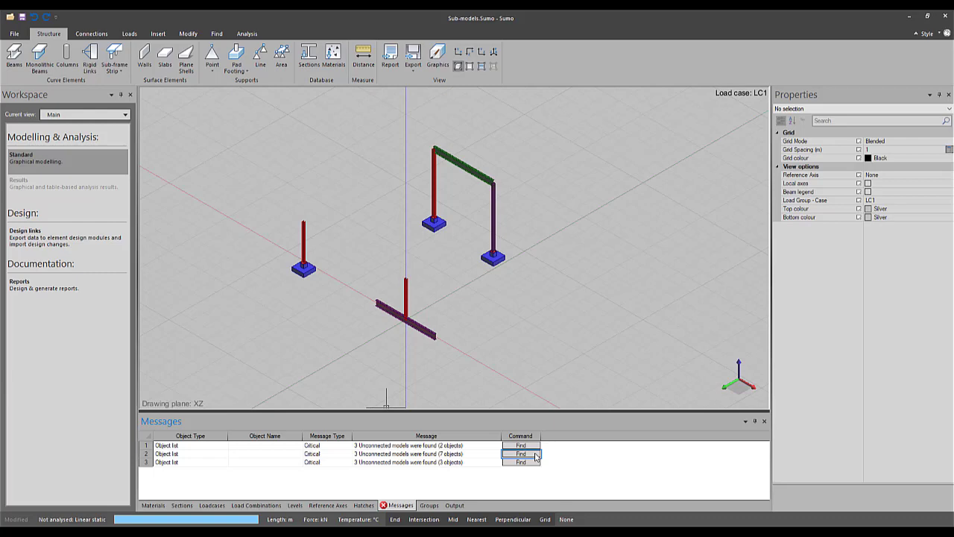
left_click(520, 453)
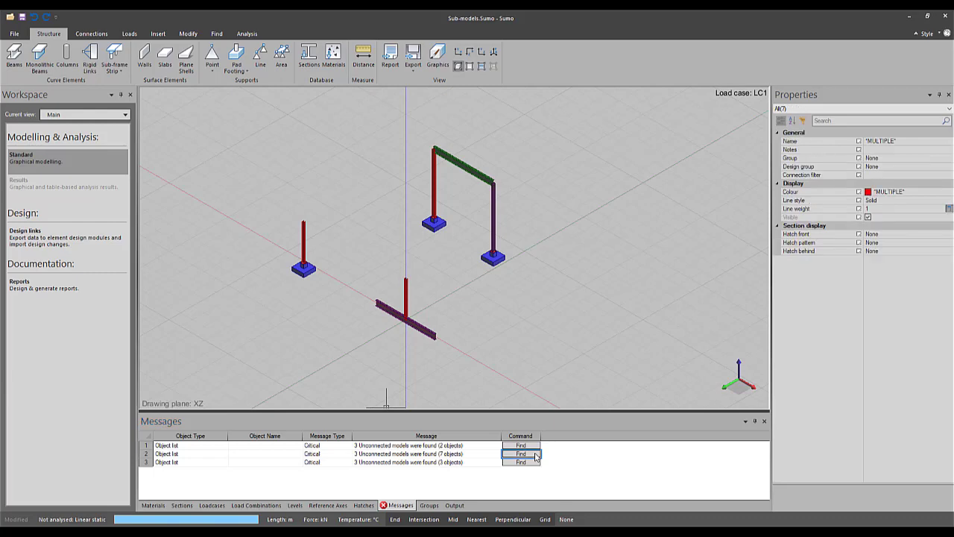
left_click(521, 453)
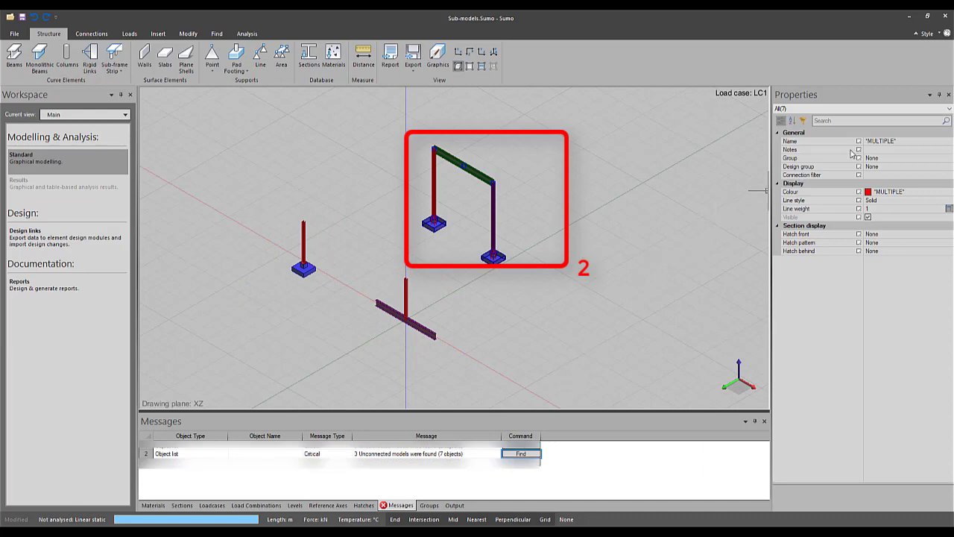
left_click(945, 108)
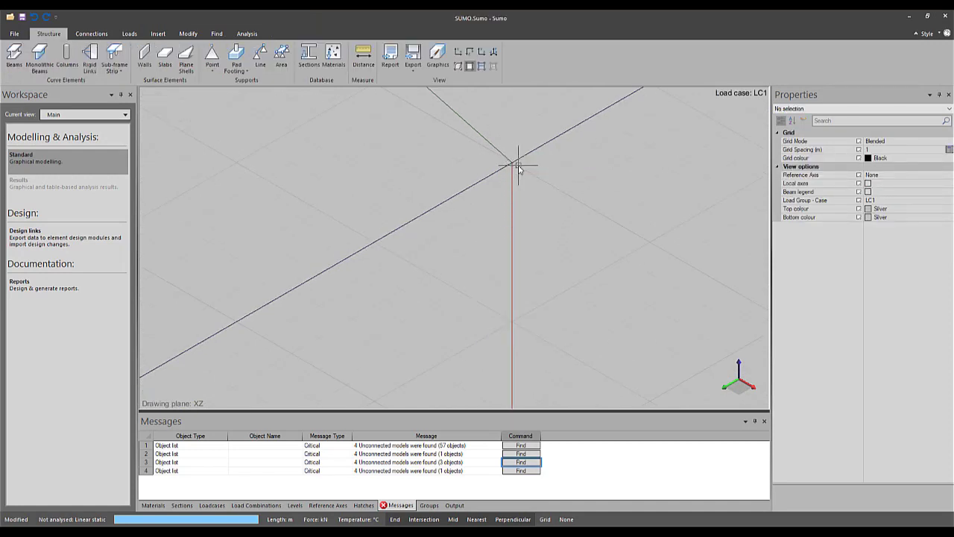
- Locate the single-object unconnected sub-model and start the Drop tool on it
left_click(520, 471)
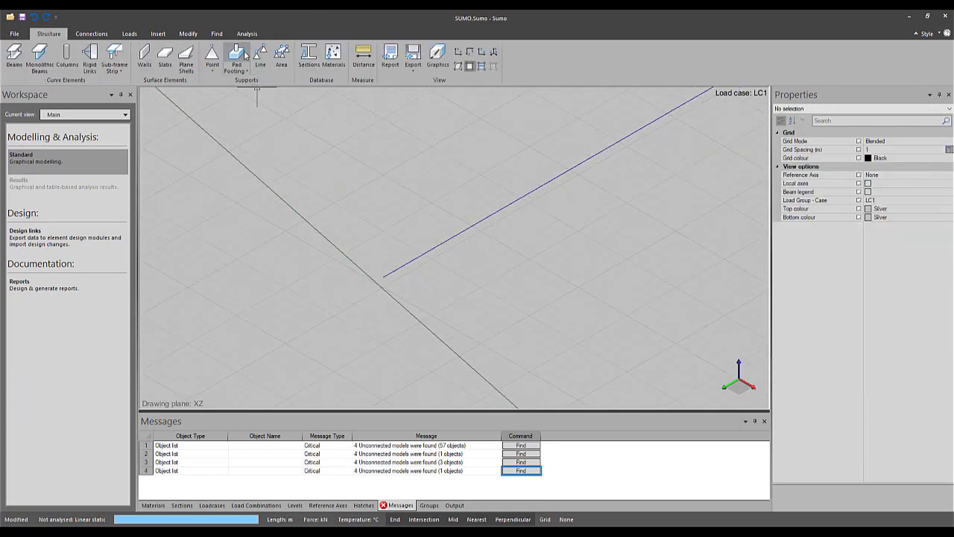
left_click(188, 34)
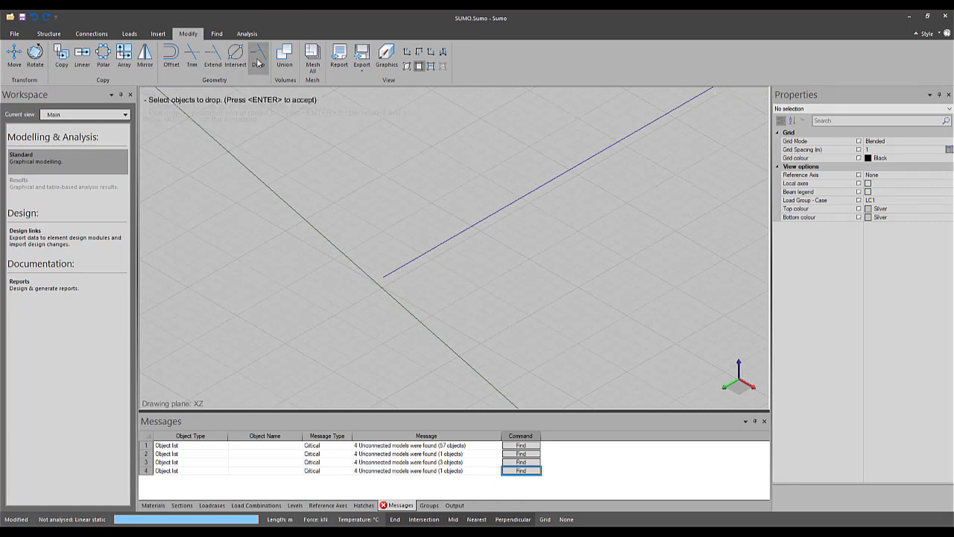